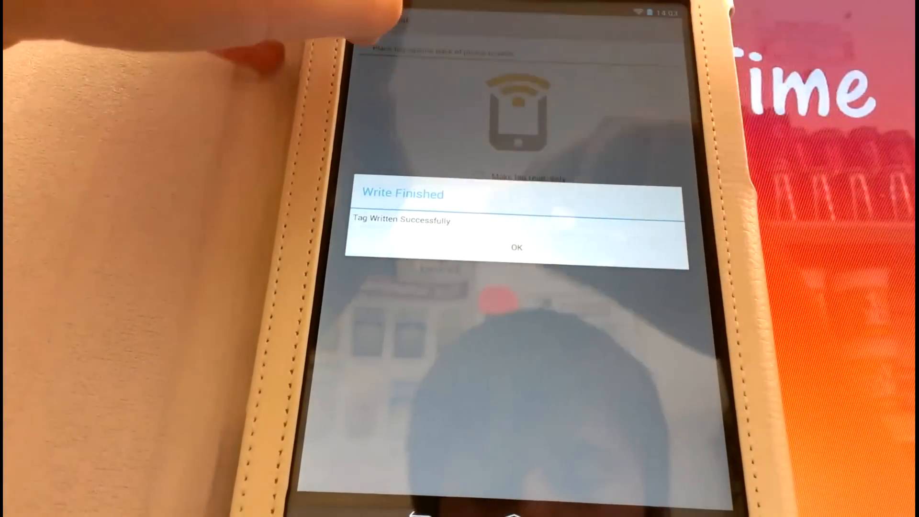
- Acknowledge the Write Finished notice to return to the home screen's tag lists
left_click(517, 247)
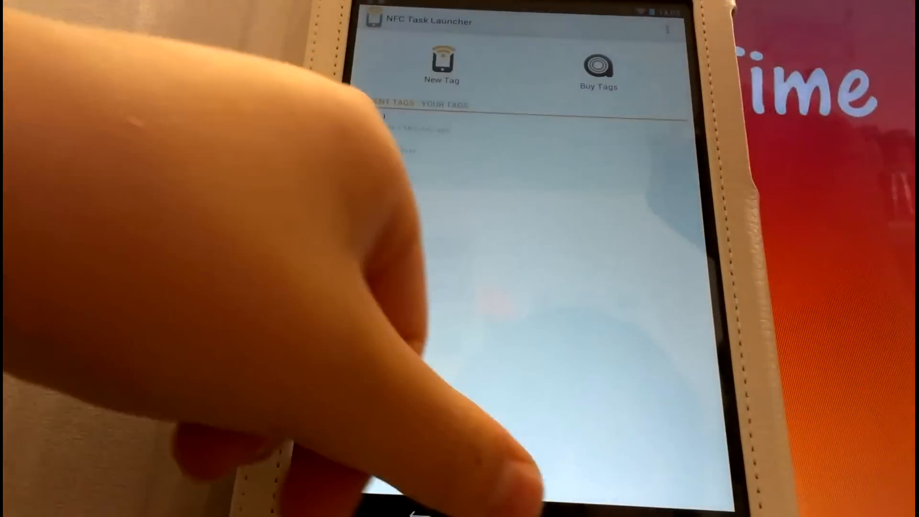